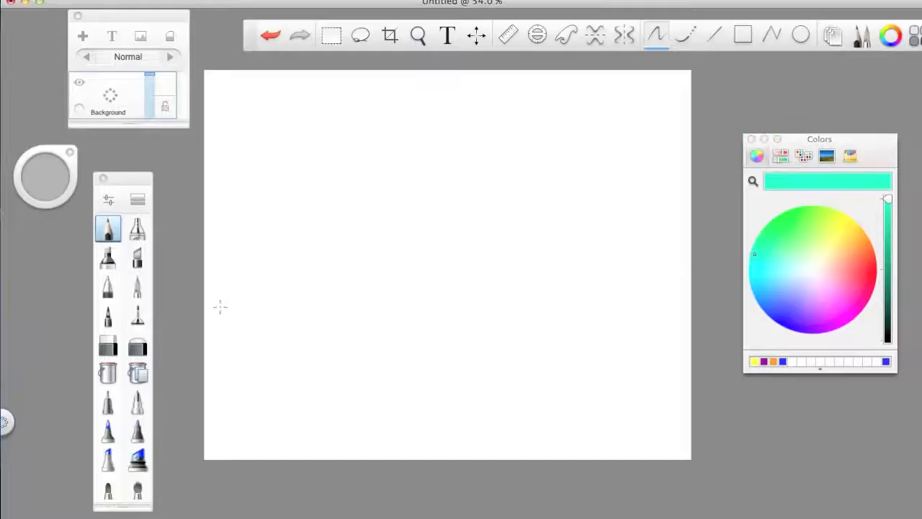
Select the fine inking pen and darken the drawing colour to pure black.
{"action": "left_click", "coordinate": [138, 288]}
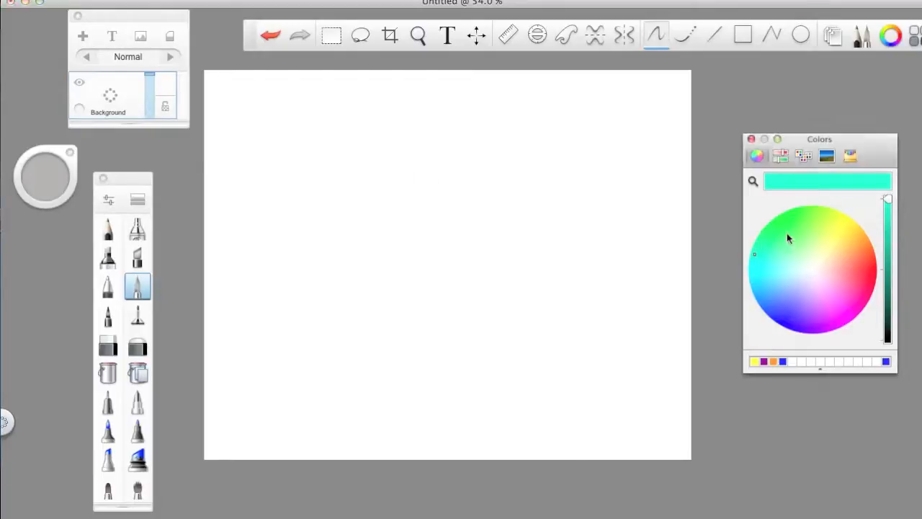
{"action": "left_click_drag", "start_coordinate": [887, 201], "coordinate": [887, 306]}
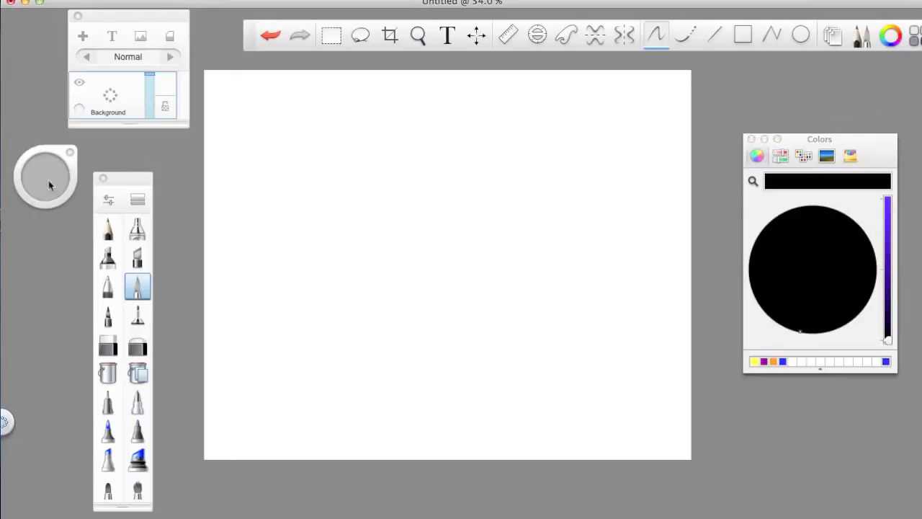
{"action": "left_click", "coordinate": [800, 34]}
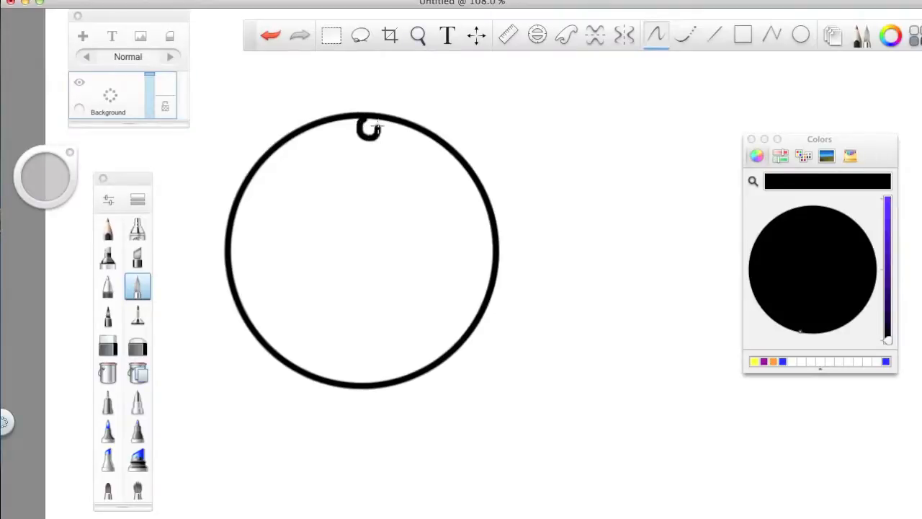
Pack the circle with small overlapping black loops, from its top edge to upper right.
{"action": "left_click_drag", "start_coordinate": [360, 129], "coordinate": [393, 140]}
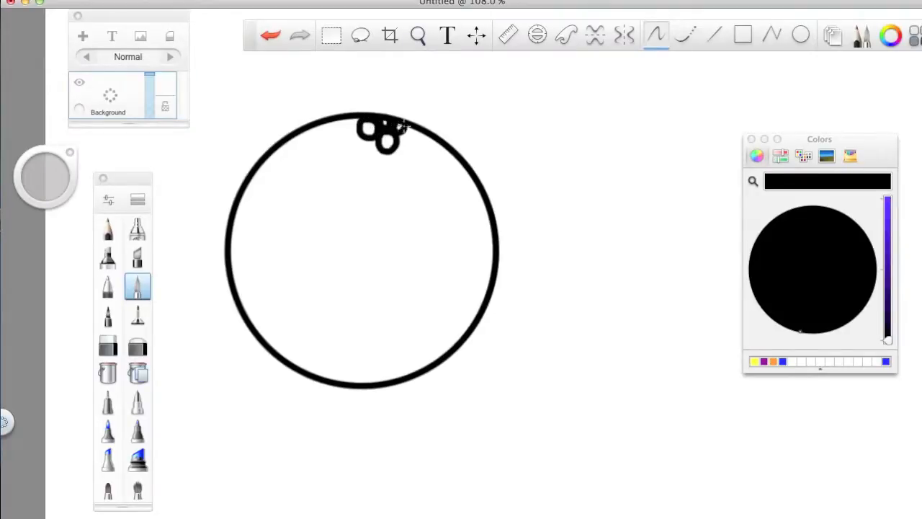
{"action": "left_click_drag", "start_coordinate": [393, 130], "coordinate": [428, 152]}
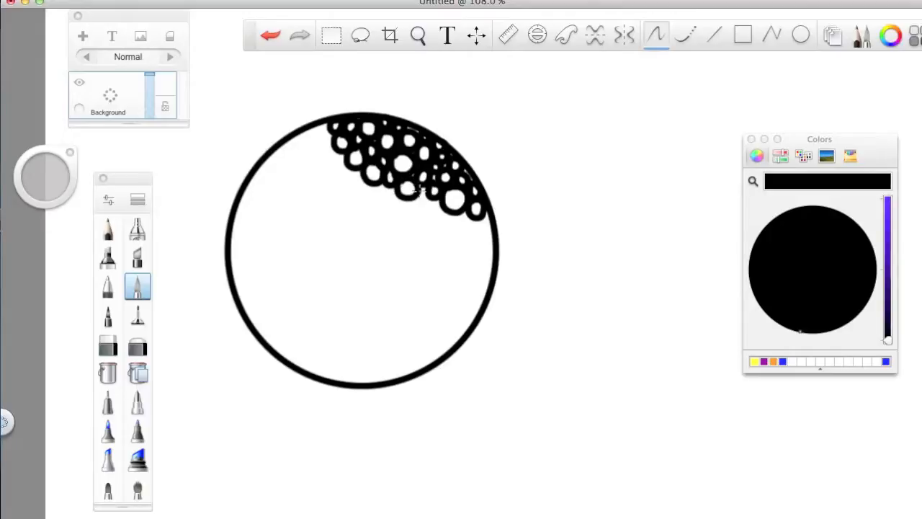
{"action": "left_click_drag", "start_coordinate": [425, 195], "coordinate": [453, 238]}
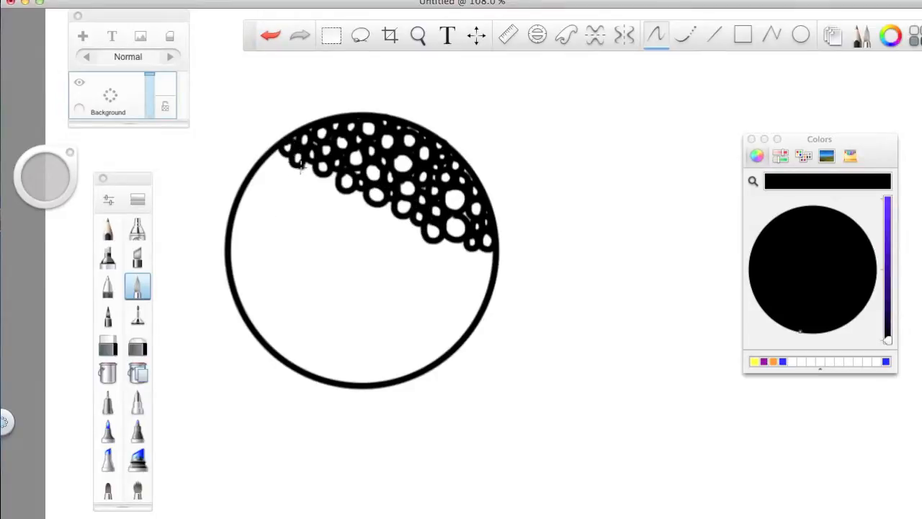
{"action": "left_click_drag", "start_coordinate": [317, 166], "coordinate": [338, 194]}
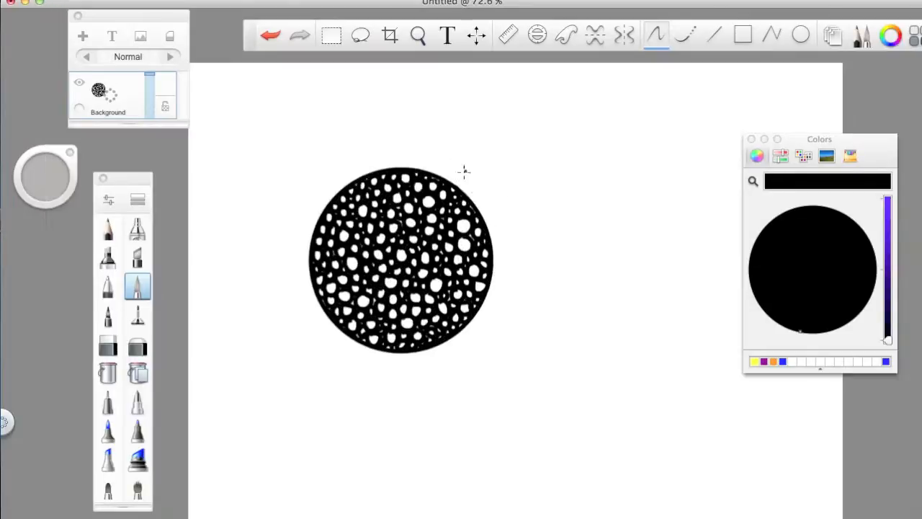
Draw a wavy tentacle from the circle, redraw its curled tip, and stripe its lower band.
{"action": "left_click_drag", "start_coordinate": [461, 184], "coordinate": [511, 123]}
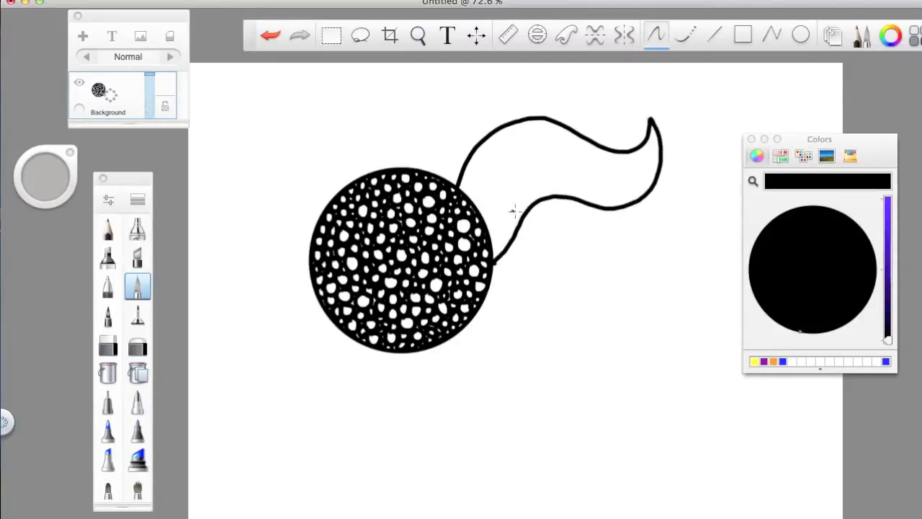
{"action": "left_click", "coordinate": [272, 35]}
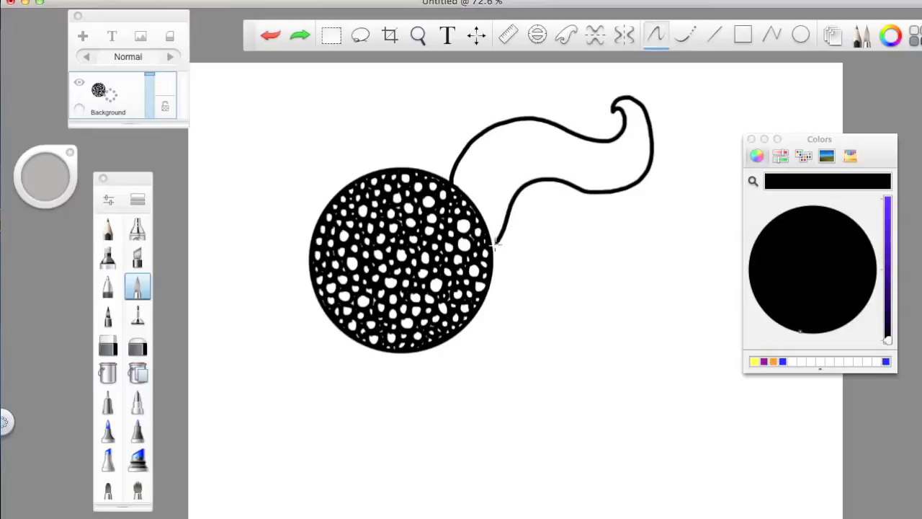
{"action": "left_click_drag", "start_coordinate": [493, 248], "coordinate": [522, 162]}
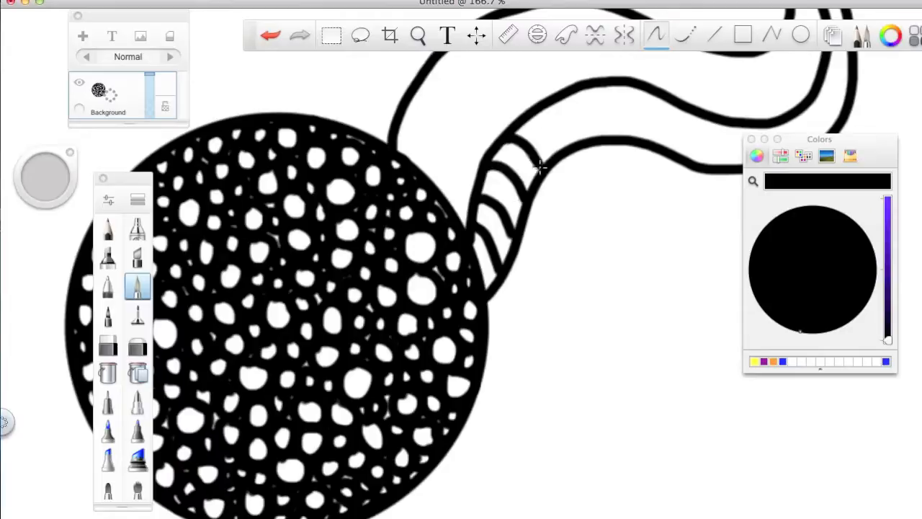
{"action": "left_click_drag", "start_coordinate": [526, 158], "coordinate": [626, 122]}
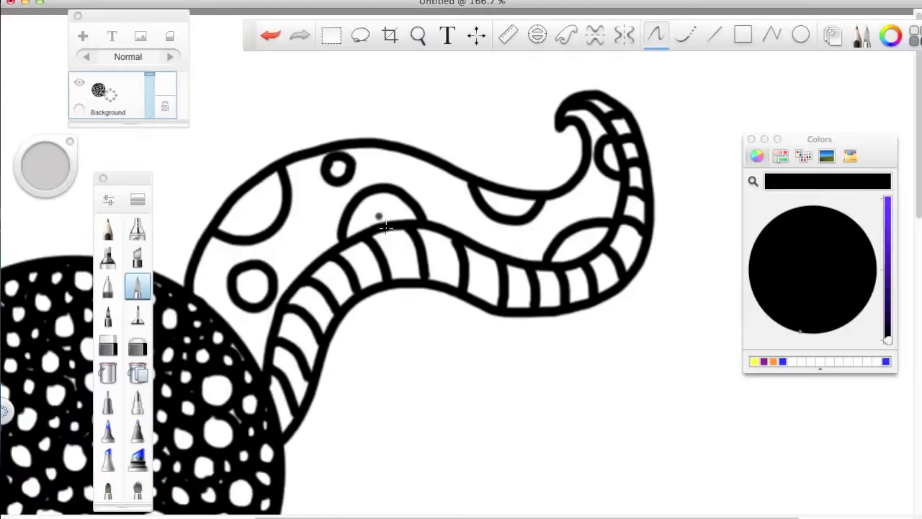
{"action": "left_click", "coordinate": [108, 371]}
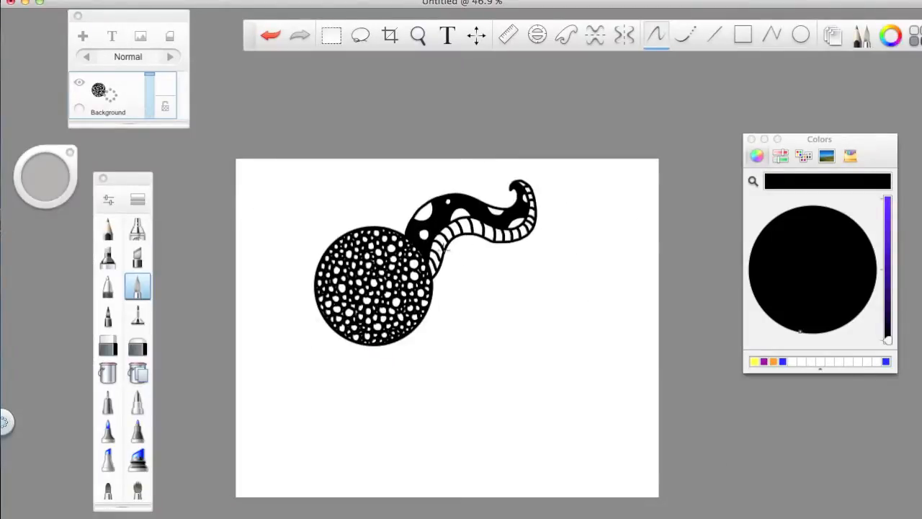
Draw a dripping outline beneath the tentacle and fill it with straight vertical hatch lines.
{"action": "left_click_drag", "start_coordinate": [454, 260], "coordinate": [519, 263]}
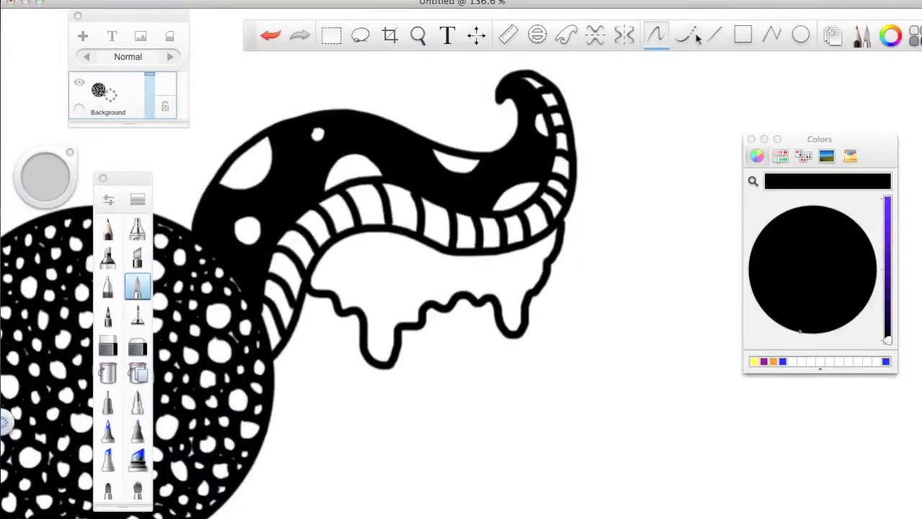
{"action": "left_click", "coordinate": [714, 34]}
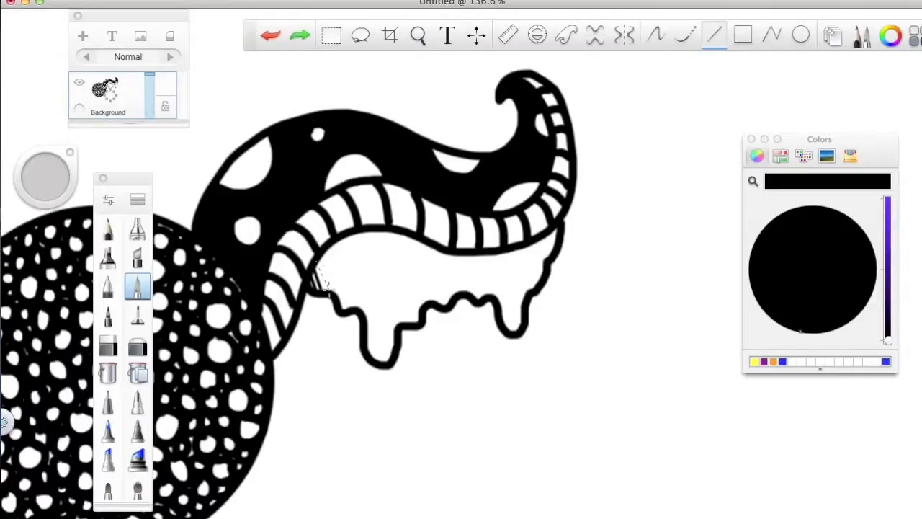
{"action": "left_click_drag", "start_coordinate": [321, 260], "coordinate": [339, 310]}
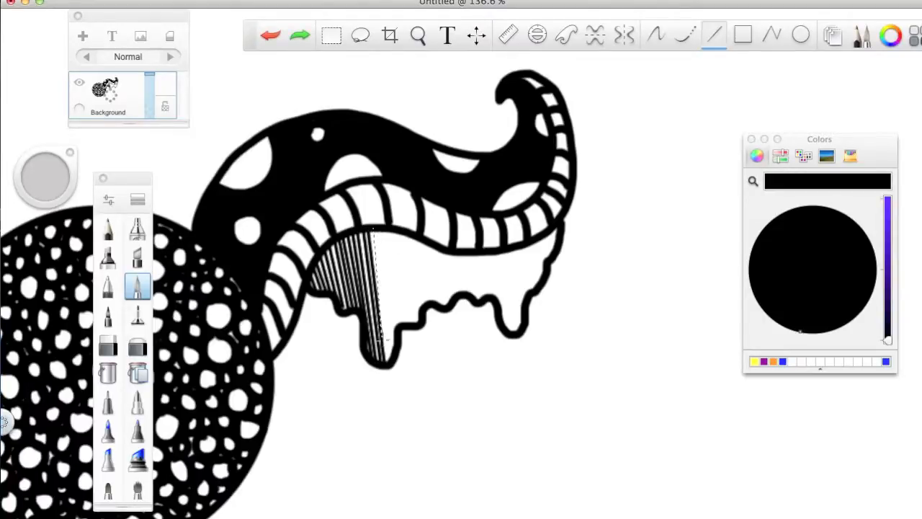
{"action": "left_click_drag", "start_coordinate": [371, 230], "coordinate": [386, 353]}
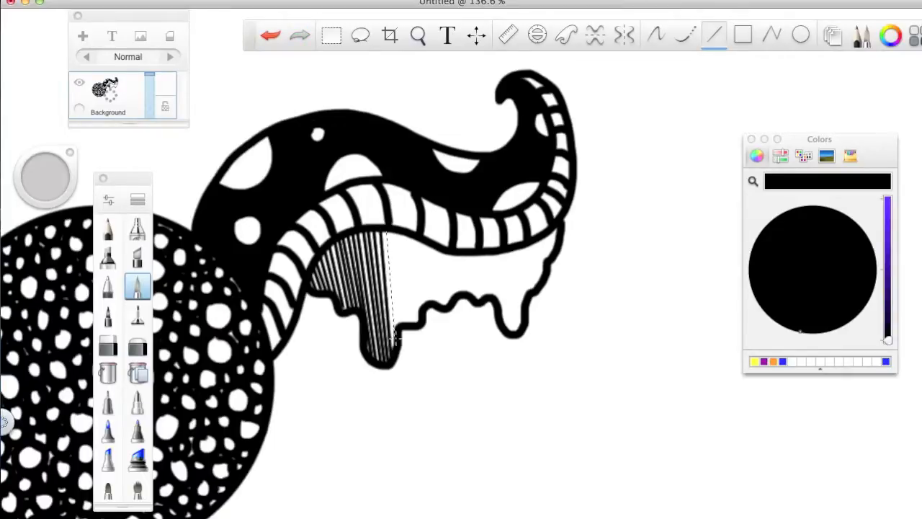
{"action": "left_click_drag", "start_coordinate": [396, 238], "coordinate": [407, 324]}
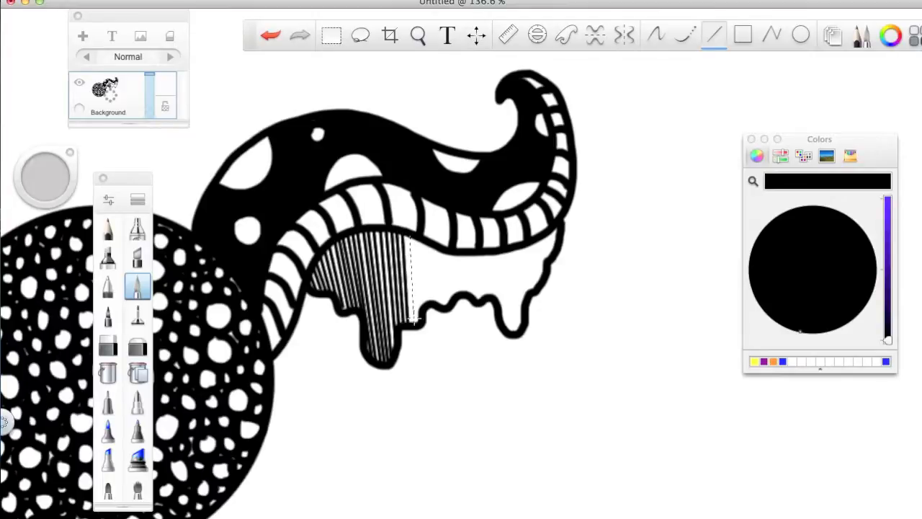
{"action": "left_click", "coordinate": [300, 35]}
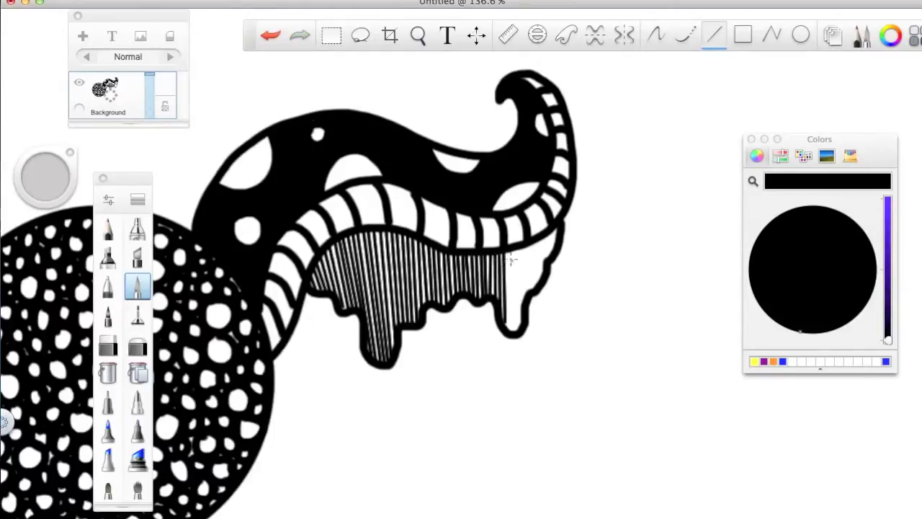
{"action": "left_click_drag", "start_coordinate": [512, 259], "coordinate": [511, 335]}
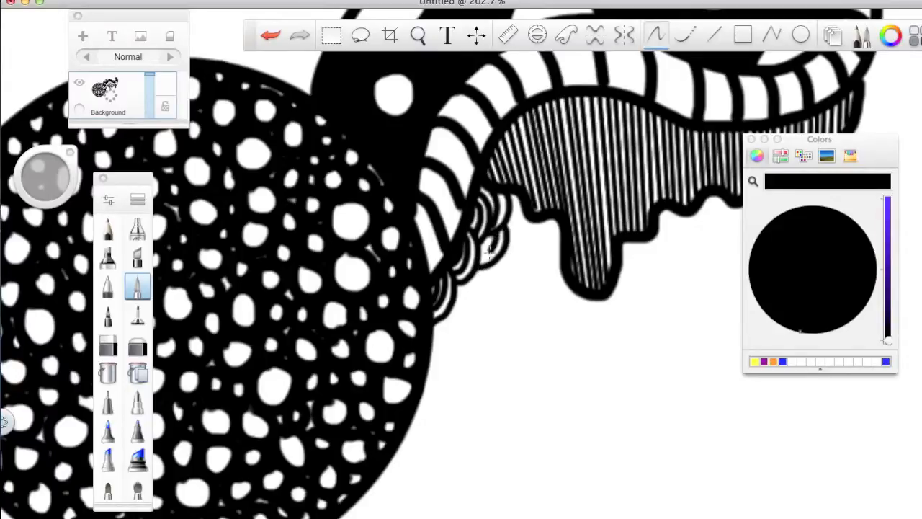
Add nested scalloped arcs between the bubbled circle and the hatched drip.
{"action": "left_click_drag", "start_coordinate": [490, 252], "coordinate": [486, 281]}
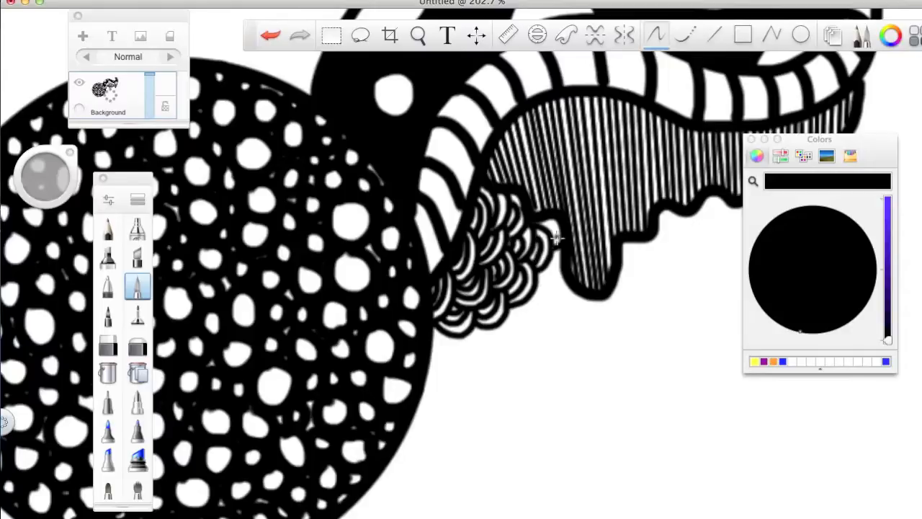
{"action": "mouse_move", "coordinate": [563, 271]}
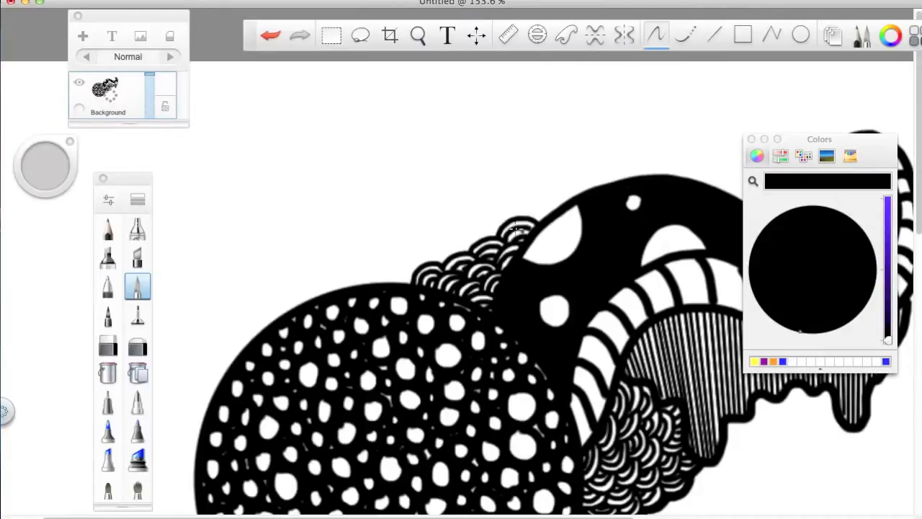
{"action": "mouse_move", "coordinate": [467, 239]}
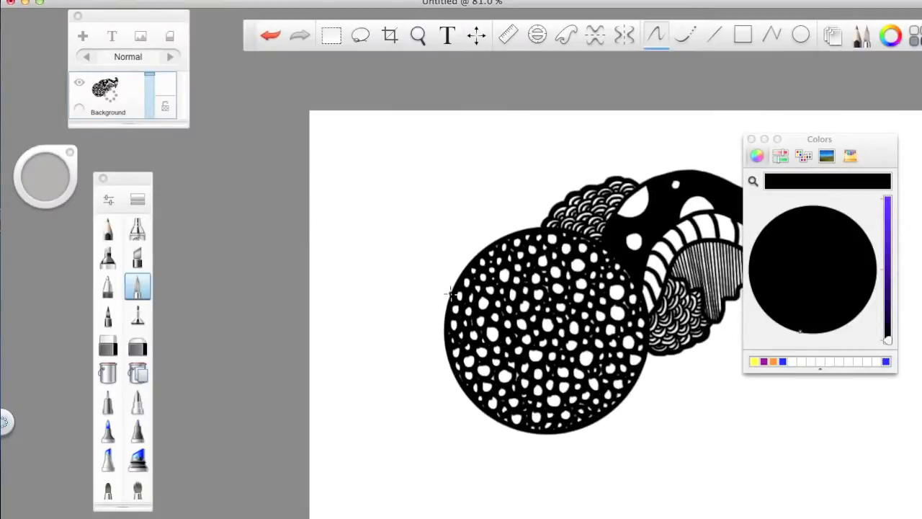
Outline a second curling tentacle stretching left from the bubbled circle.
{"action": "left_click_drag", "start_coordinate": [453, 295], "coordinate": [342, 339]}
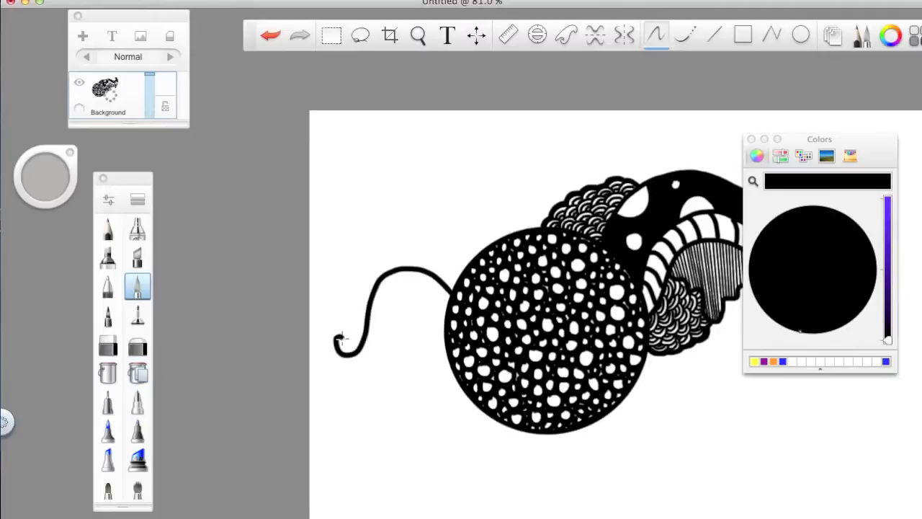
{"action": "left_click_drag", "start_coordinate": [346, 345], "coordinate": [418, 335]}
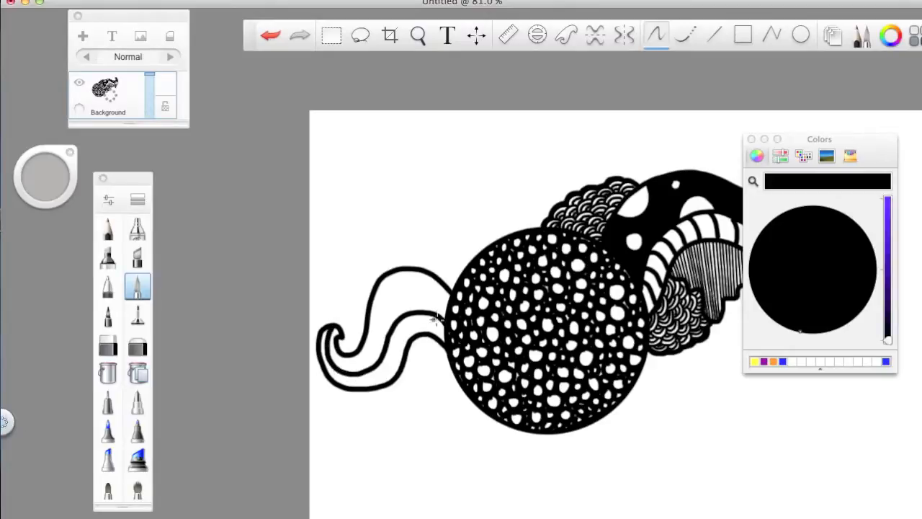
{"action": "mouse_move", "coordinate": [404, 317]}
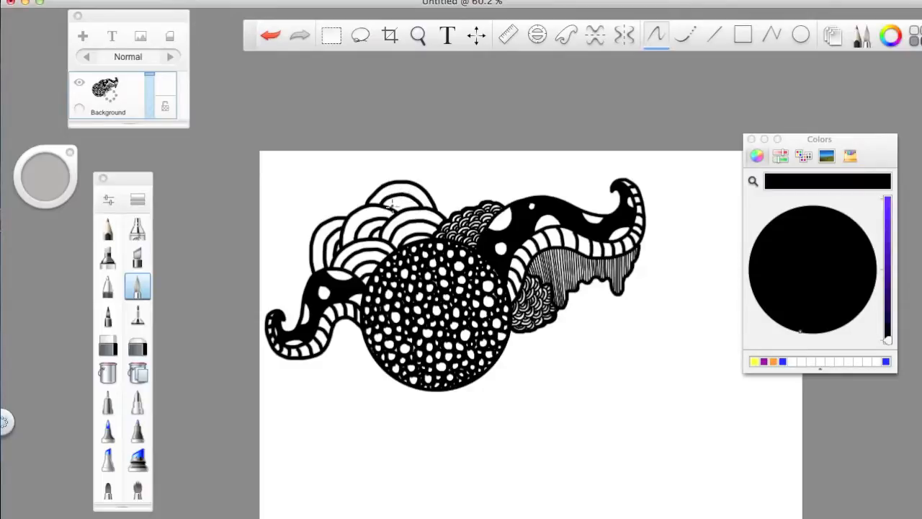
{"action": "mouse_move", "coordinate": [330, 193]}
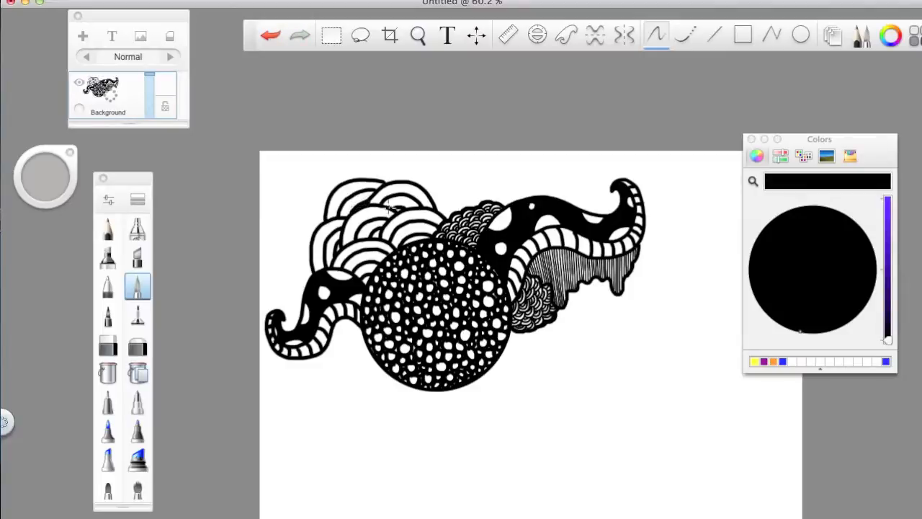
Pick the fill tool and fill the arches above the circle with black.
{"action": "left_click", "coordinate": [107, 374]}
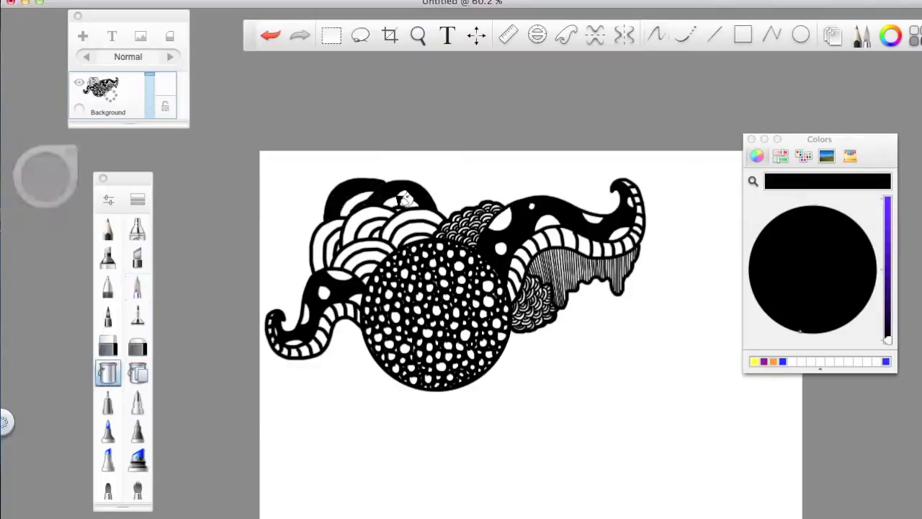
{"action": "left_click_drag", "start_coordinate": [404, 202], "coordinate": [421, 226]}
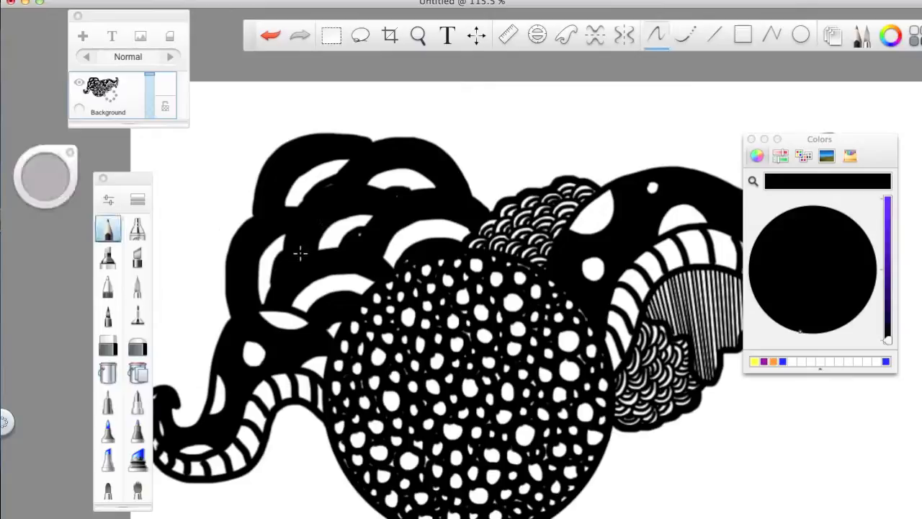
{"action": "mouse_move", "coordinate": [336, 184]}
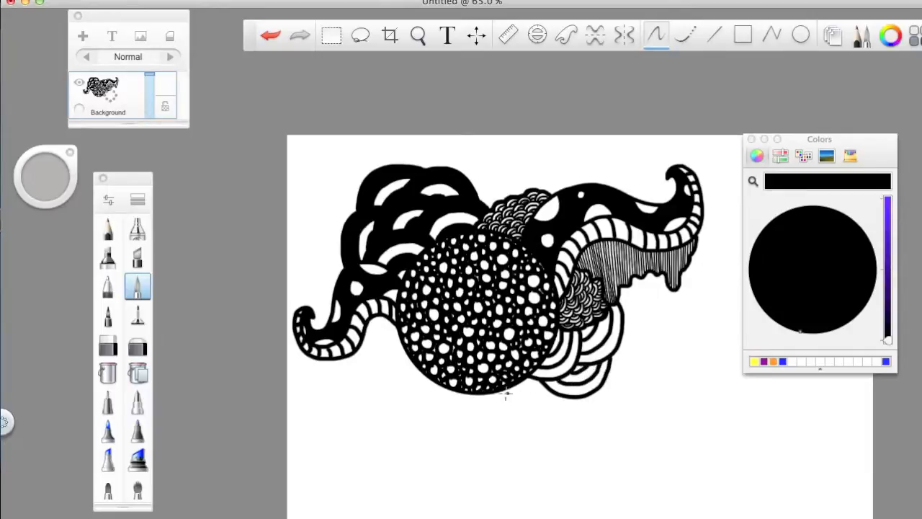
Draw concentric arches below the circle and fill between them with a softer brush.
{"action": "left_click_drag", "start_coordinate": [504, 396], "coordinate": [547, 393]}
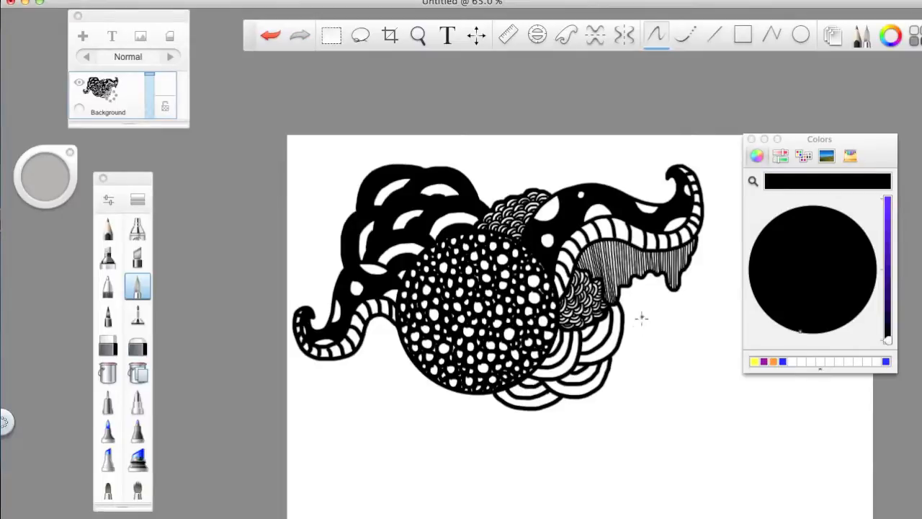
{"action": "left_click", "coordinate": [106, 374]}
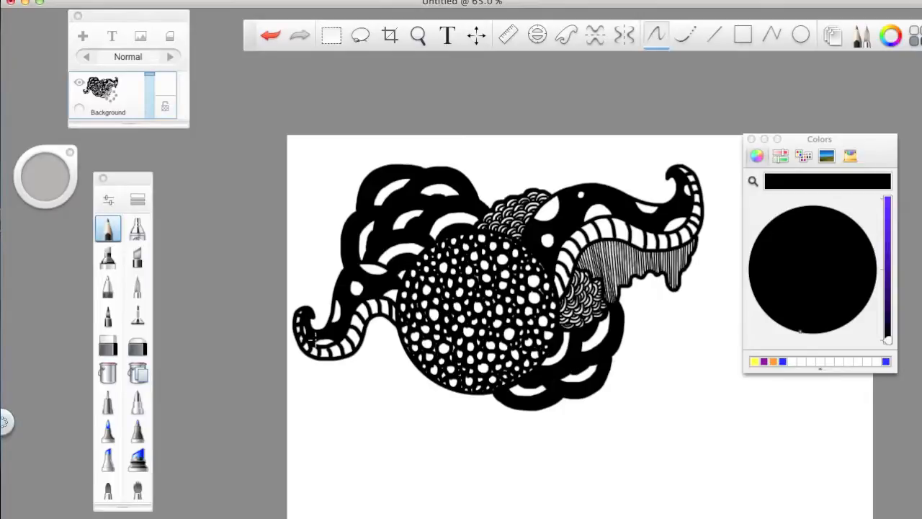
{"action": "left_click", "coordinate": [138, 286]}
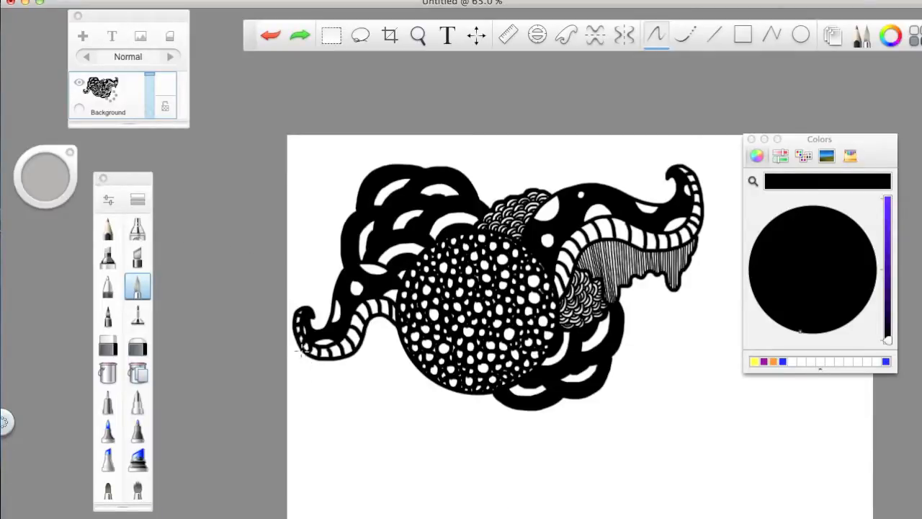
Draw a wavy drip outline beneath the left tentacle and hatch it with vertical lines.
{"action": "left_click_drag", "start_coordinate": [303, 353], "coordinate": [353, 396]}
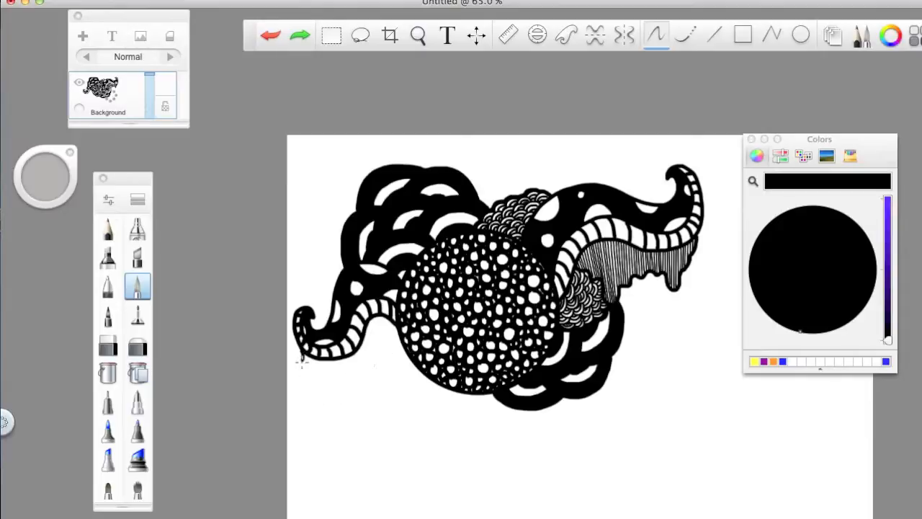
{"action": "left_click_drag", "start_coordinate": [302, 364], "coordinate": [382, 375]}
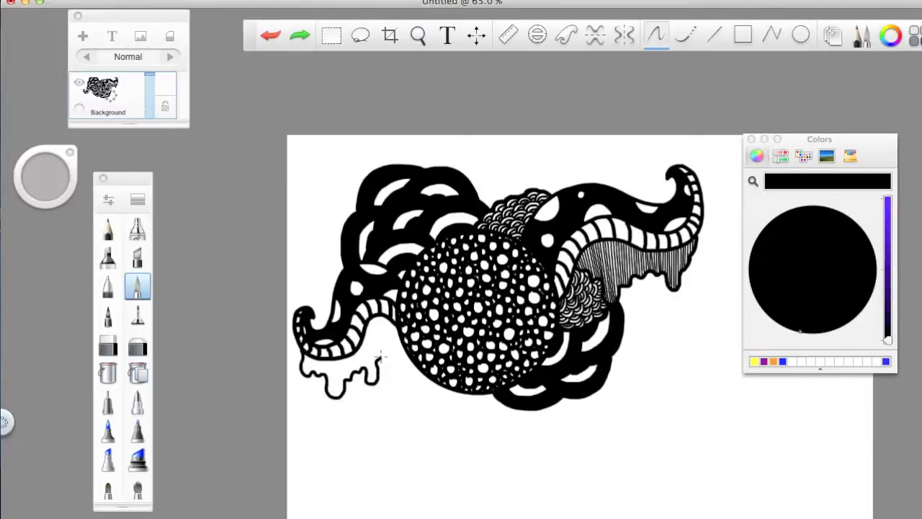
{"action": "left_click", "coordinate": [713, 35]}
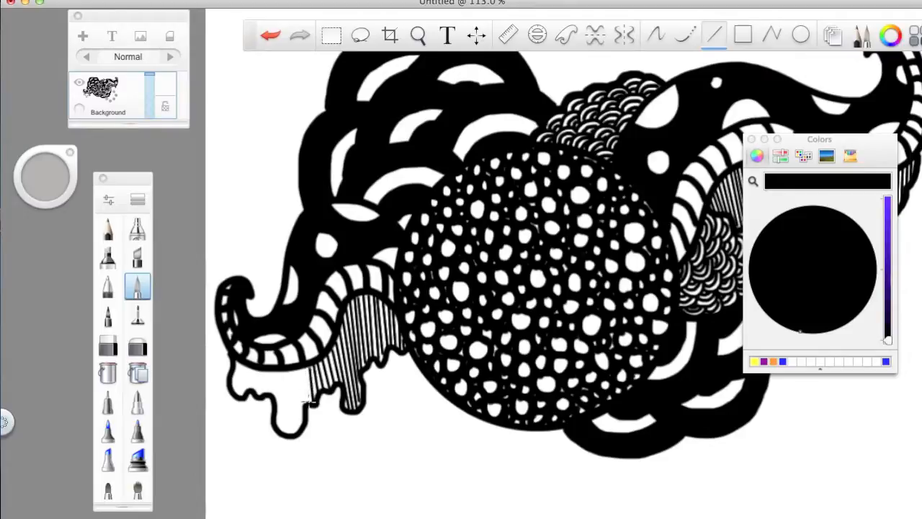
{"action": "left_click", "coordinate": [296, 35]}
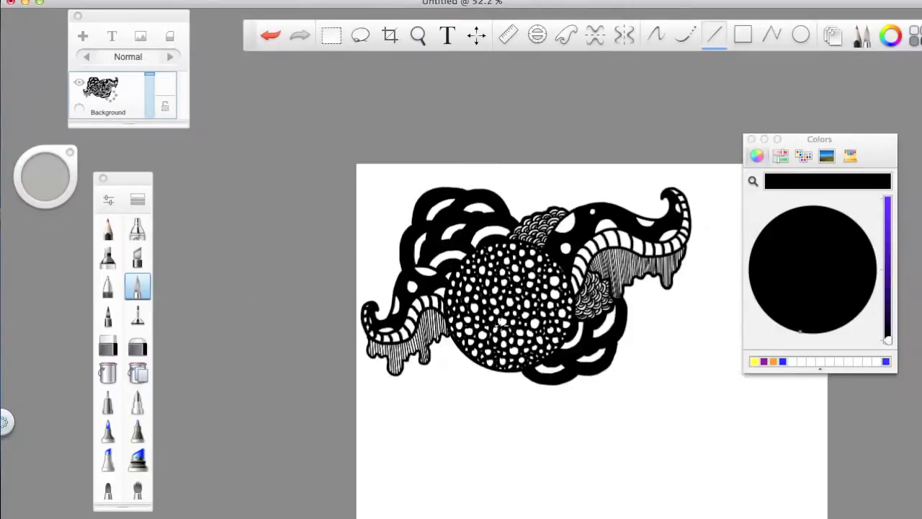
{"action": "mouse_move", "coordinate": [135, 288]}
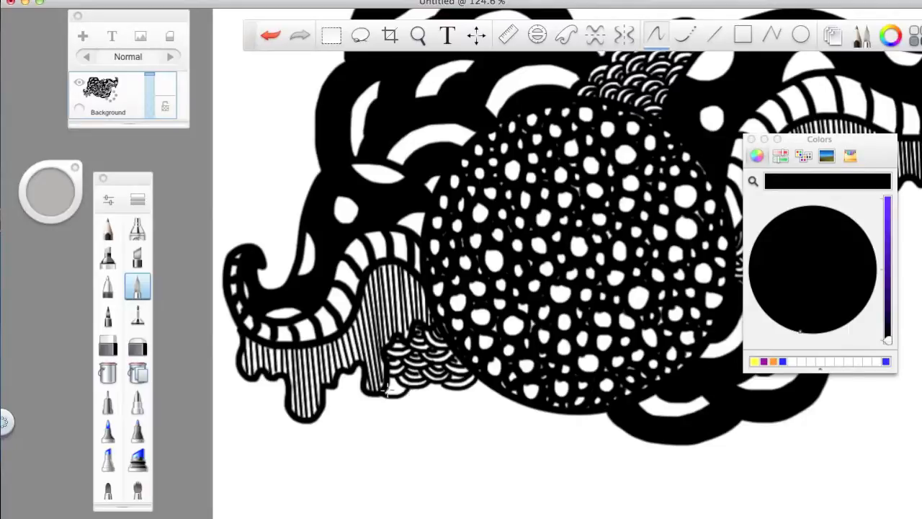
{"action": "mouse_move", "coordinate": [407, 413]}
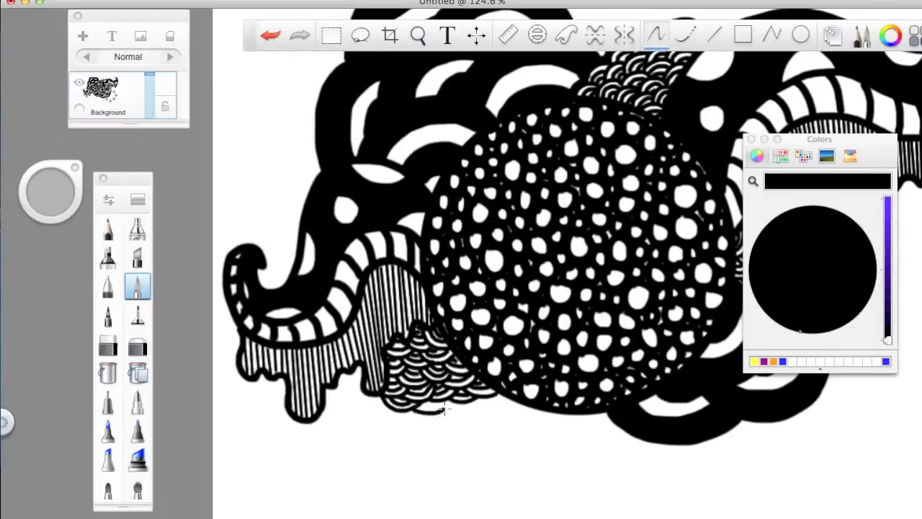
{"action": "mouse_move", "coordinate": [78, 213]}
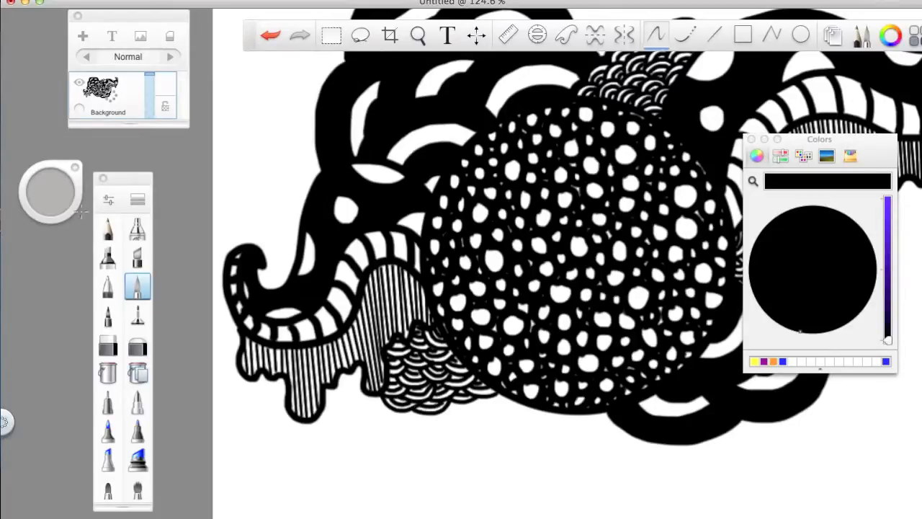
{"action": "mouse_move", "coordinate": [383, 413]}
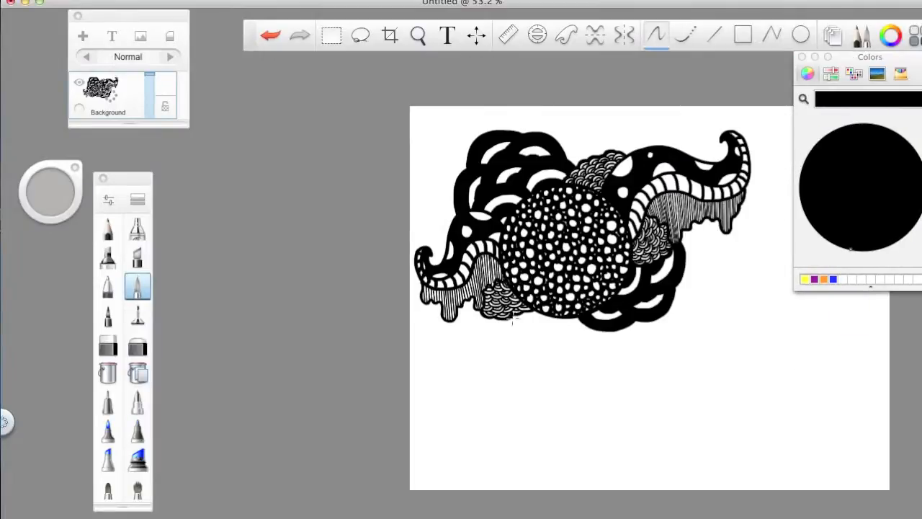
Draw a tilted striped rectangle below the circle and another striped rectangle above the collage.
{"action": "left_click", "coordinate": [714, 35]}
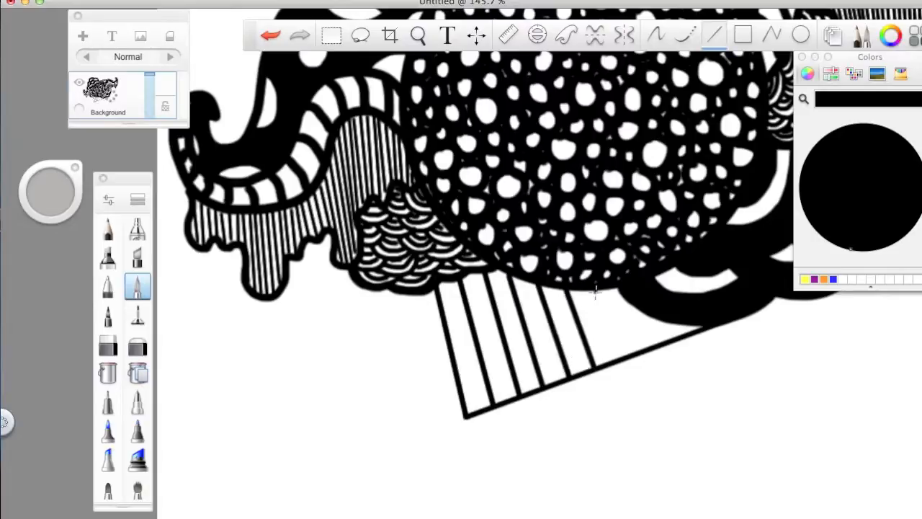
{"action": "left_click_drag", "start_coordinate": [594, 292], "coordinate": [659, 312]}
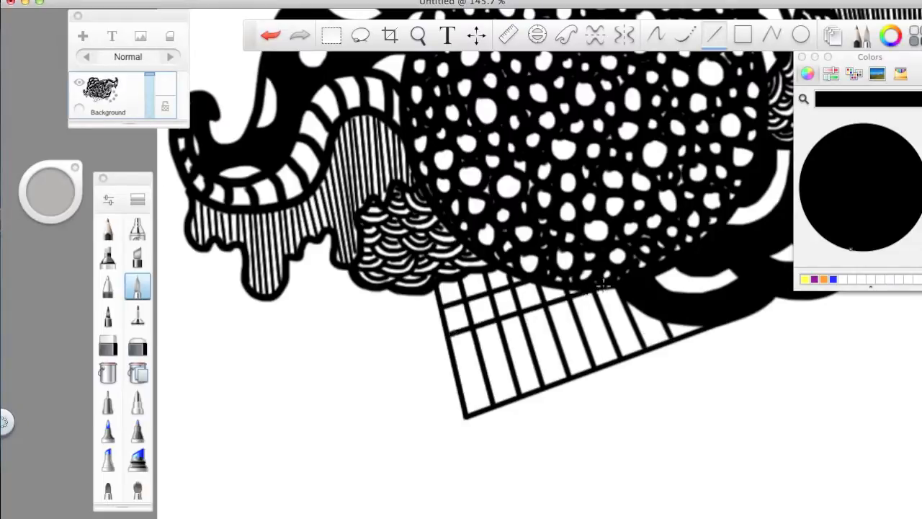
{"action": "left_click", "coordinate": [298, 35]}
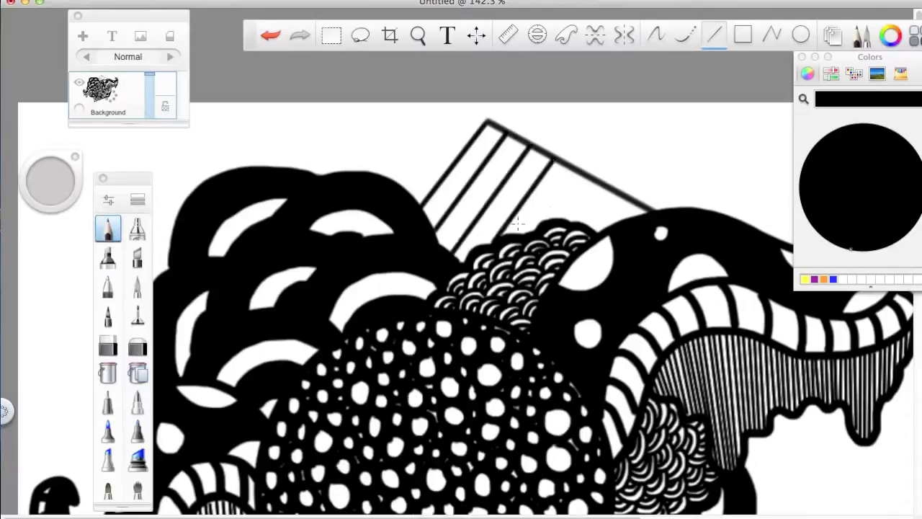
{"action": "left_click_drag", "start_coordinate": [518, 223], "coordinate": [612, 201]}
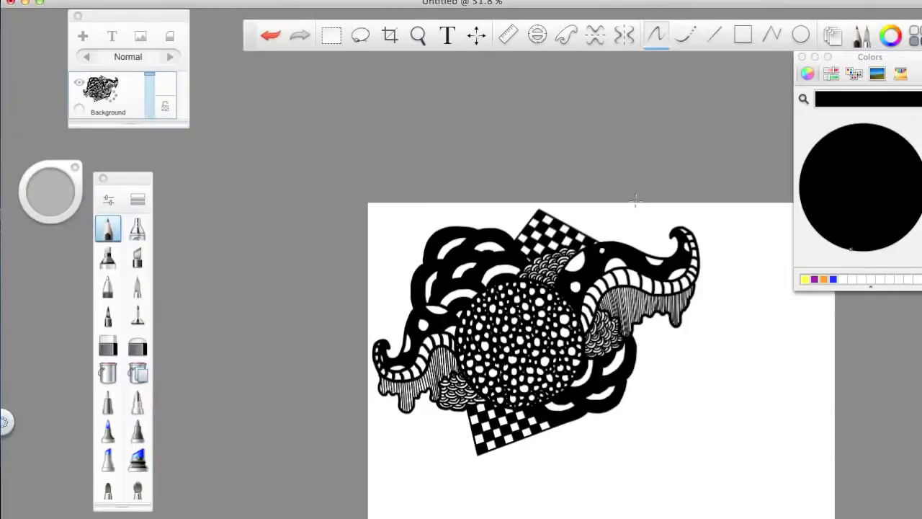
{"action": "mouse_move", "coordinate": [292, 174]}
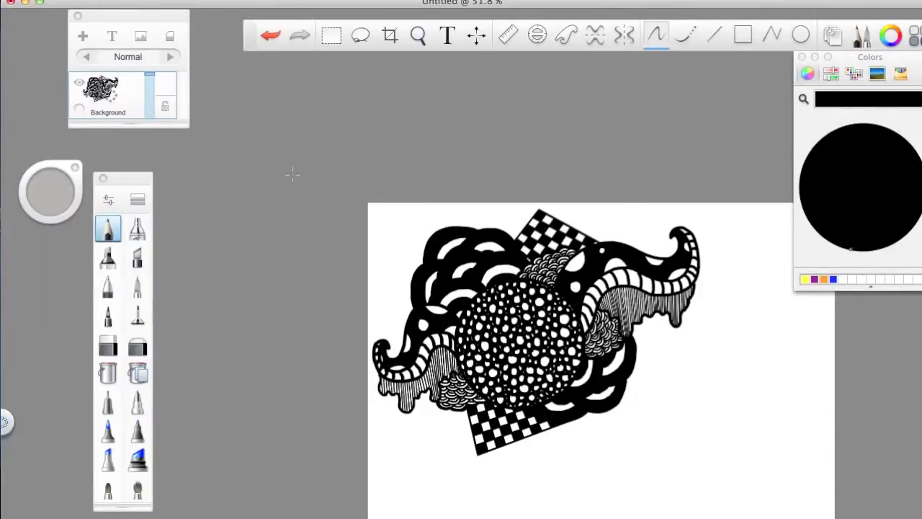
Switch to an inking pen from the brush palette for outlining small squares.
{"action": "left_click", "coordinate": [138, 284]}
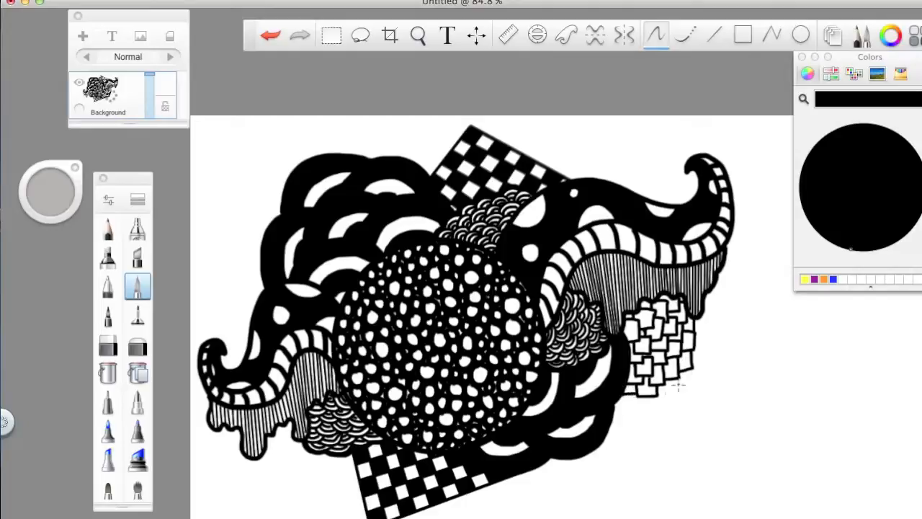
{"action": "mouse_move", "coordinate": [708, 364]}
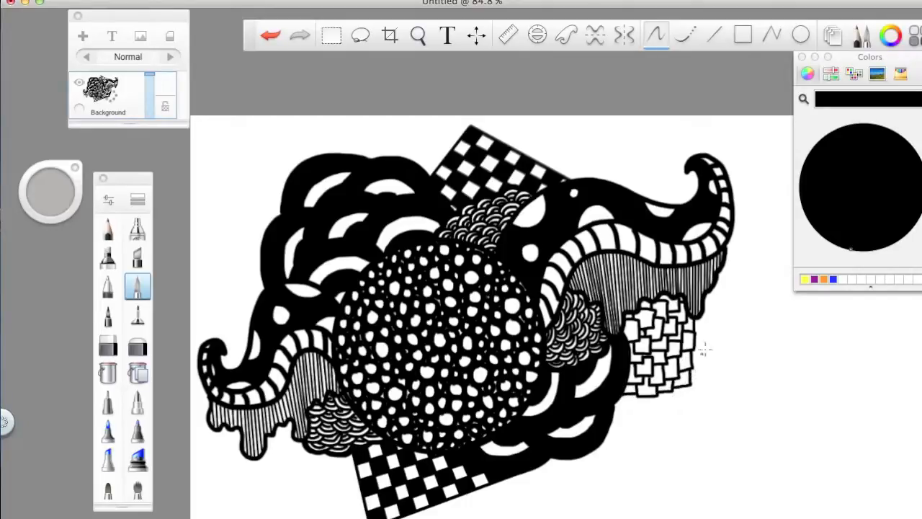
{"action": "mouse_move", "coordinate": [697, 348]}
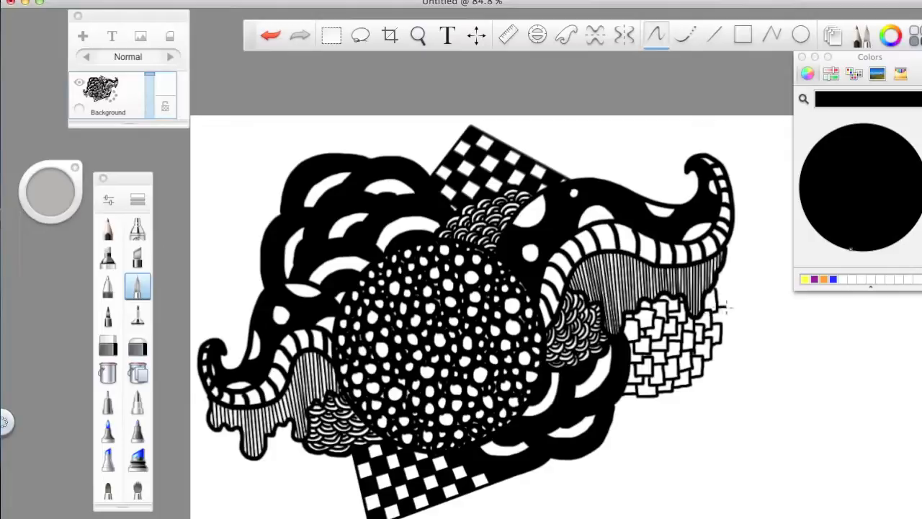
{"action": "mouse_move", "coordinate": [731, 330]}
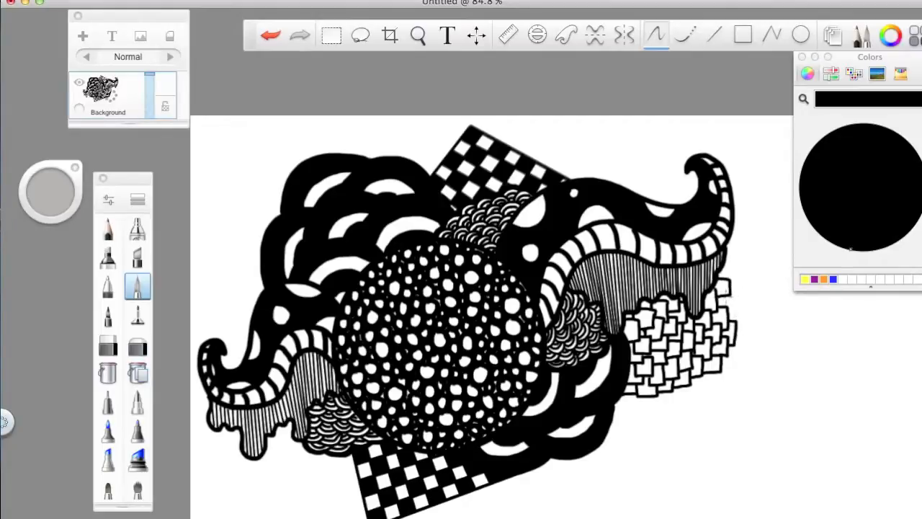
{"action": "mouse_move", "coordinate": [743, 303]}
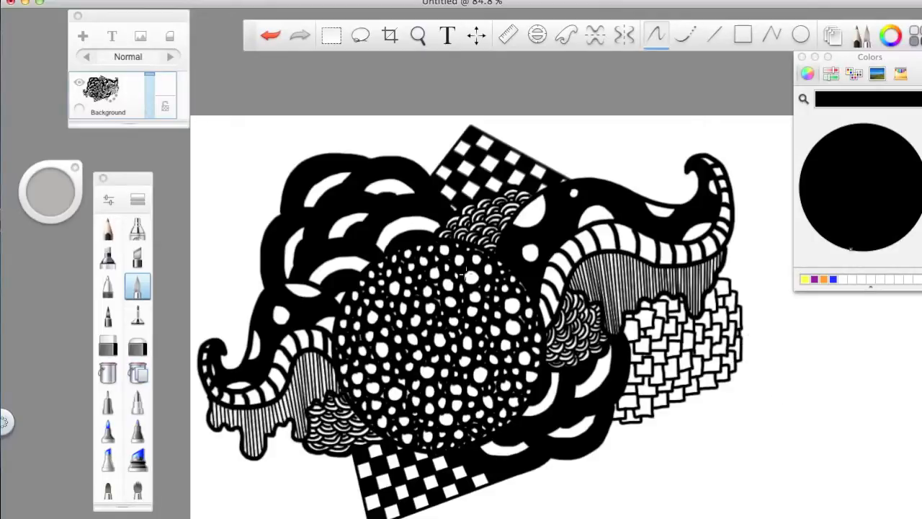
With a fine pen, crosshatch the small squares nearest the hatched drip, extending upward.
{"action": "left_click", "coordinate": [108, 316]}
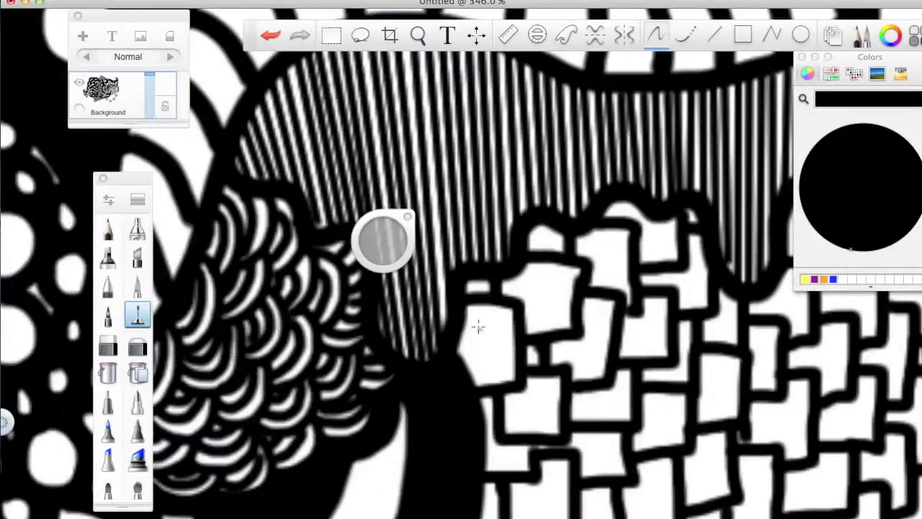
{"action": "left_click_drag", "start_coordinate": [490, 303], "coordinate": [504, 374]}
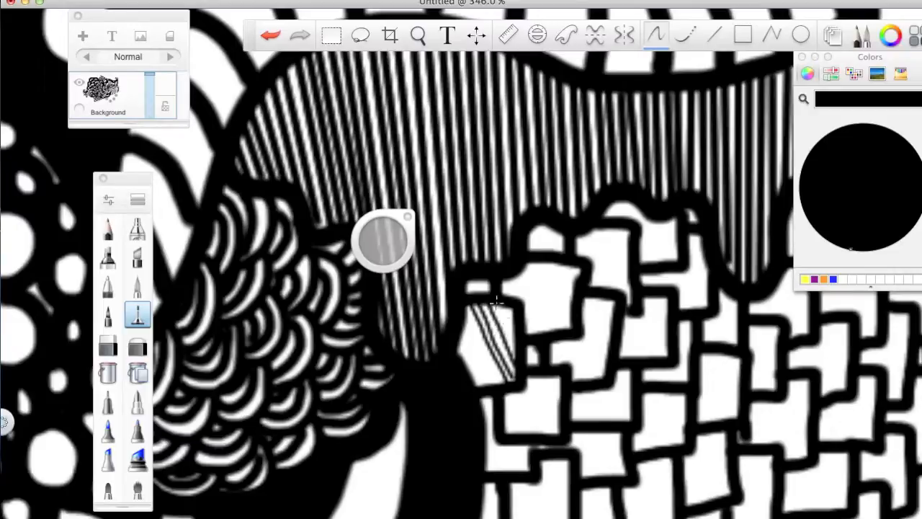
{"action": "left_click_drag", "start_coordinate": [504, 309], "coordinate": [475, 374]}
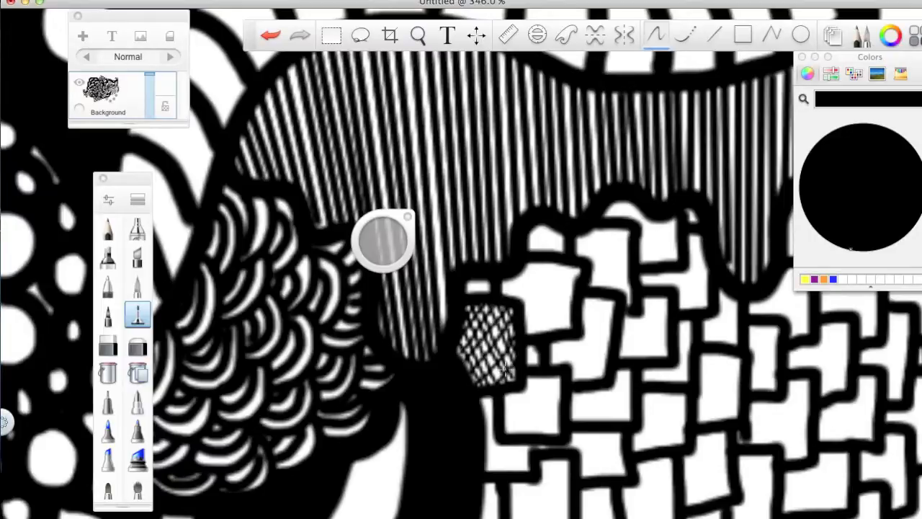
{"action": "left_click_drag", "start_coordinate": [519, 274], "coordinate": [576, 331]}
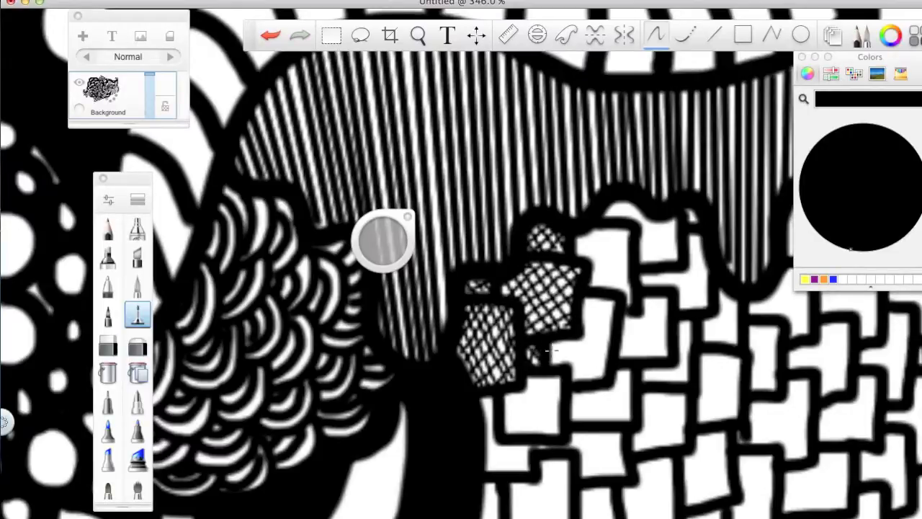
{"action": "left_click_drag", "start_coordinate": [548, 346], "coordinate": [590, 375]}
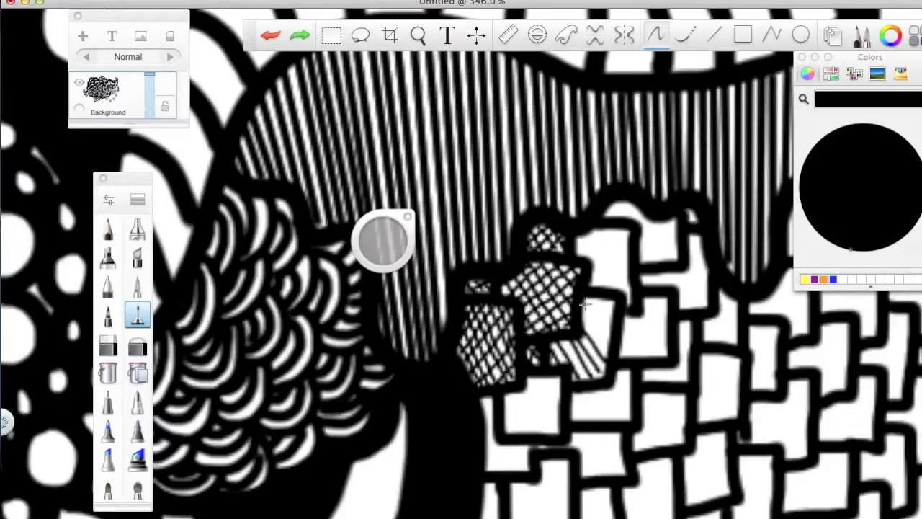
{"action": "left_click_drag", "start_coordinate": [576, 302], "coordinate": [605, 346]}
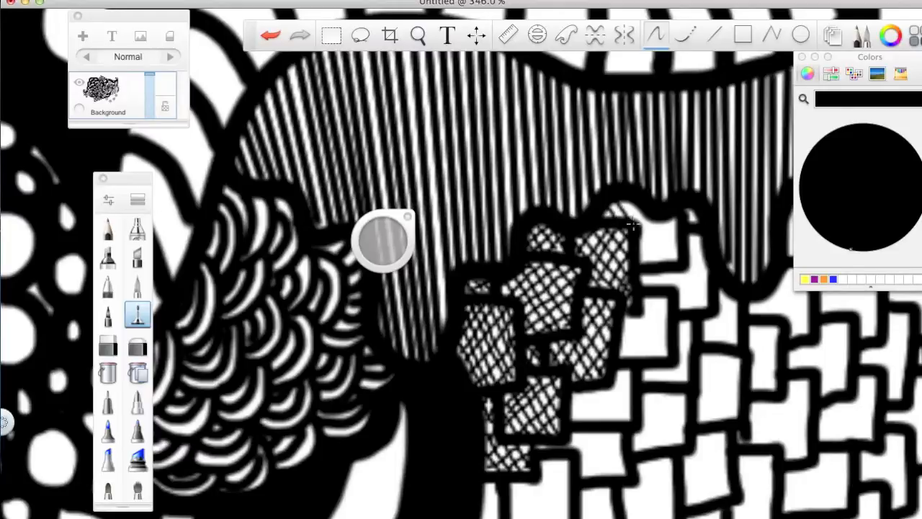
{"action": "left_click_drag", "start_coordinate": [626, 223], "coordinate": [648, 245]}
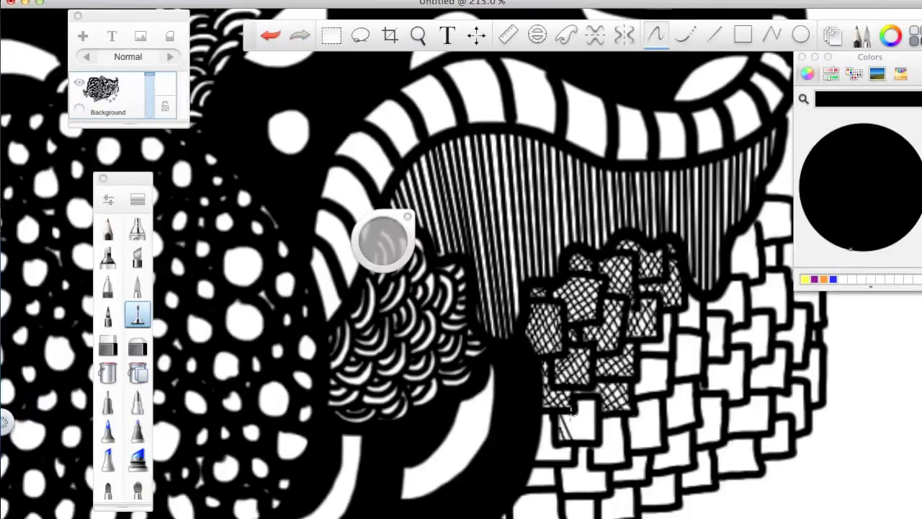
Crosshatch the lower squares of the cluster, then change tools in the top toolbar.
{"action": "left_click_drag", "start_coordinate": [576, 410], "coordinate": [591, 439]}
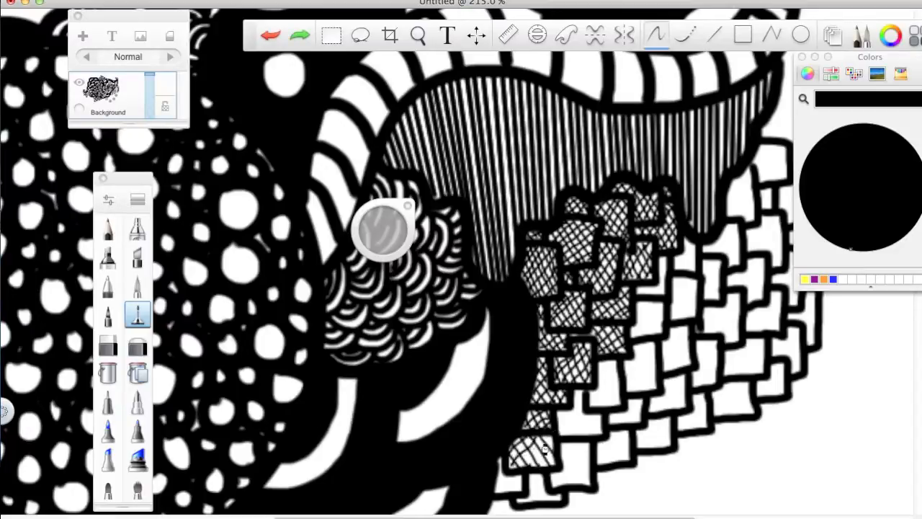
{"action": "mouse_move", "coordinate": [494, 479]}
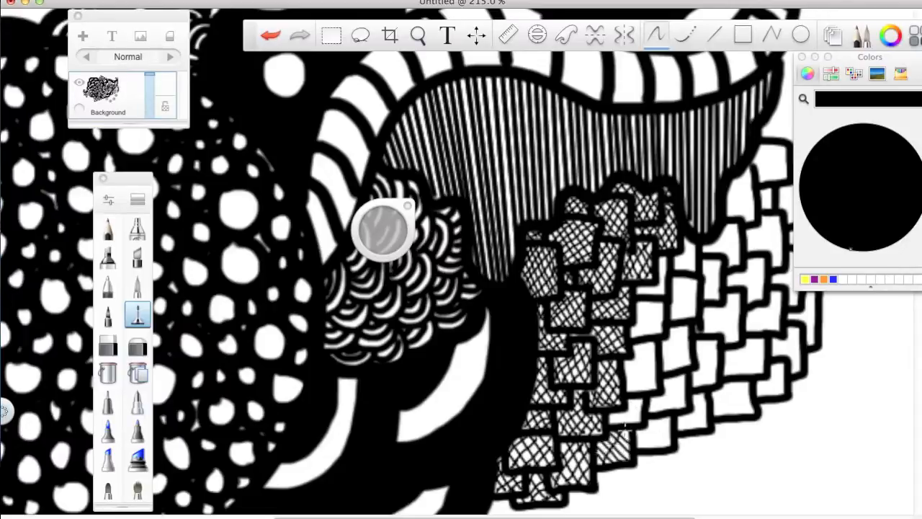
{"action": "left_click", "coordinate": [298, 35]}
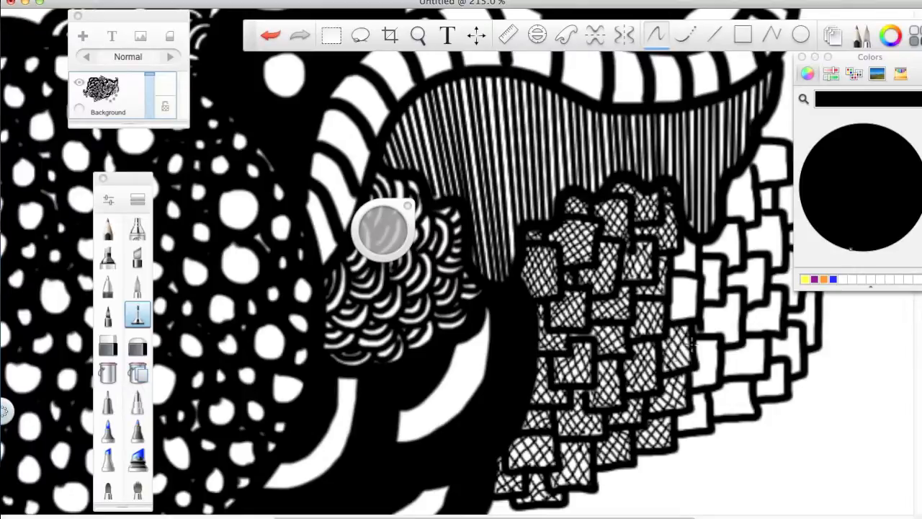
{"action": "left_click", "coordinate": [296, 35]}
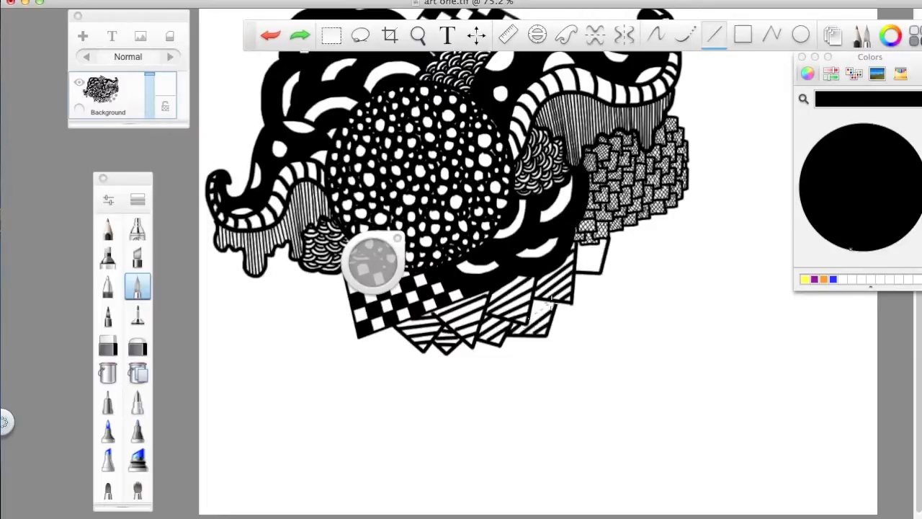
Pick a brush and toolbar tool for the framing clouds, then start cropping around the doodle.
{"action": "left_click", "coordinate": [107, 373]}
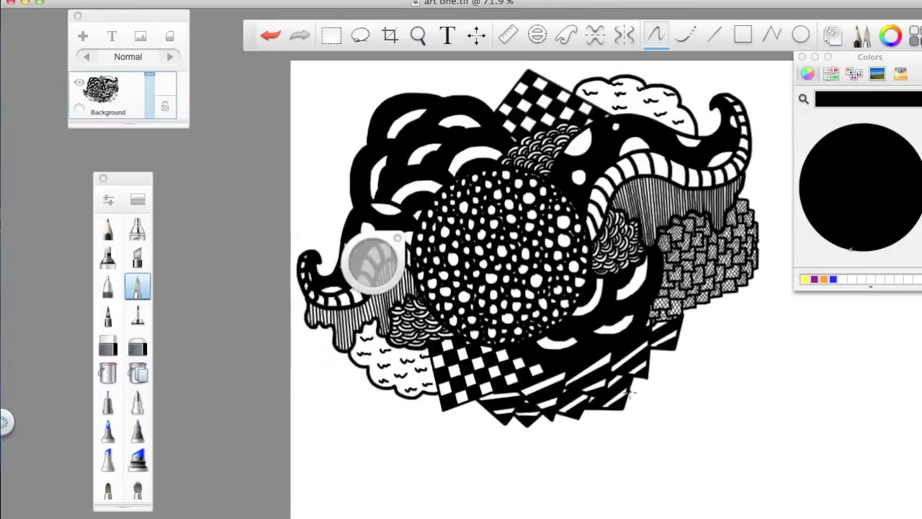
{"action": "left_click", "coordinate": [272, 35]}
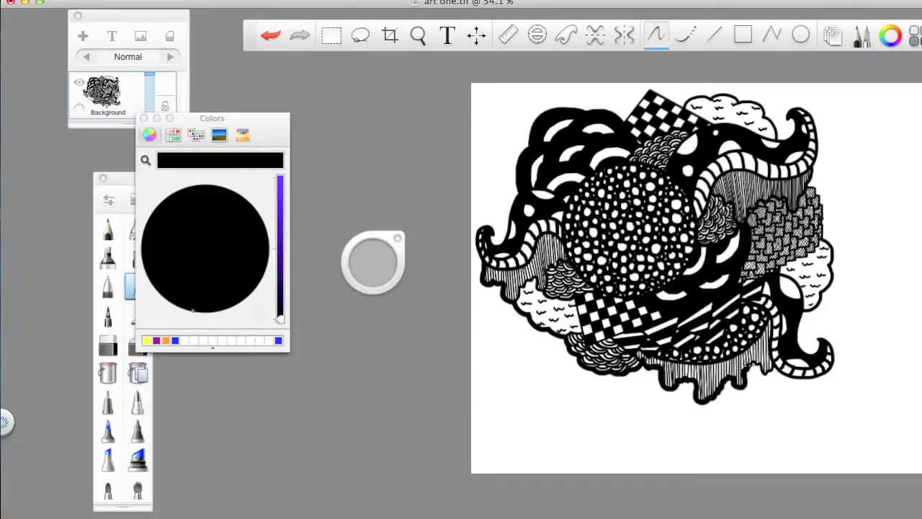
{"action": "left_click", "coordinate": [389, 34]}
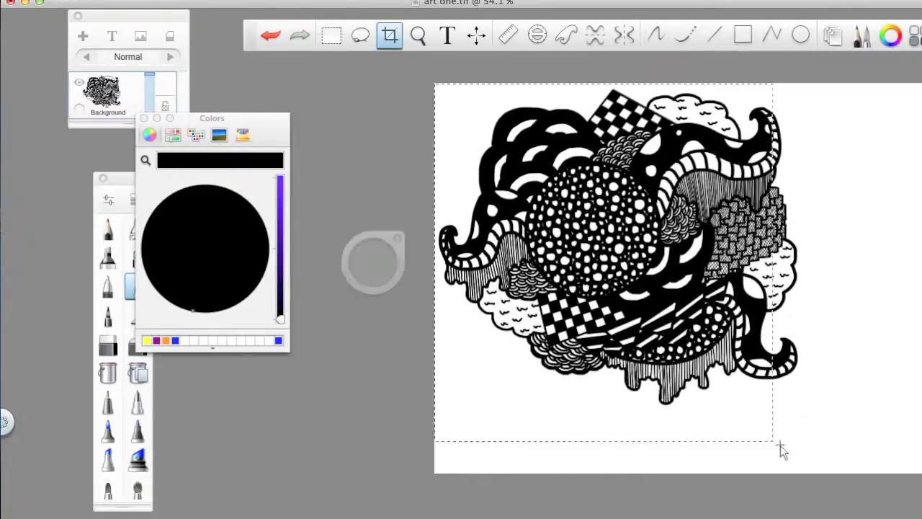